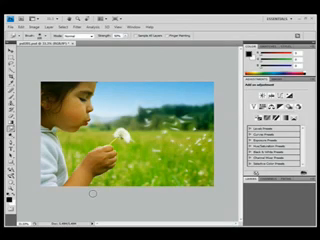
Step: Open the View menu to reveal zoom options for the dandelion photo
left_click(93, 26)
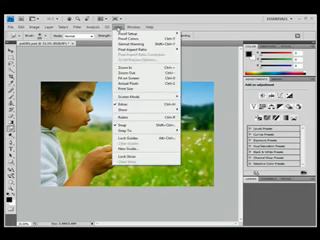